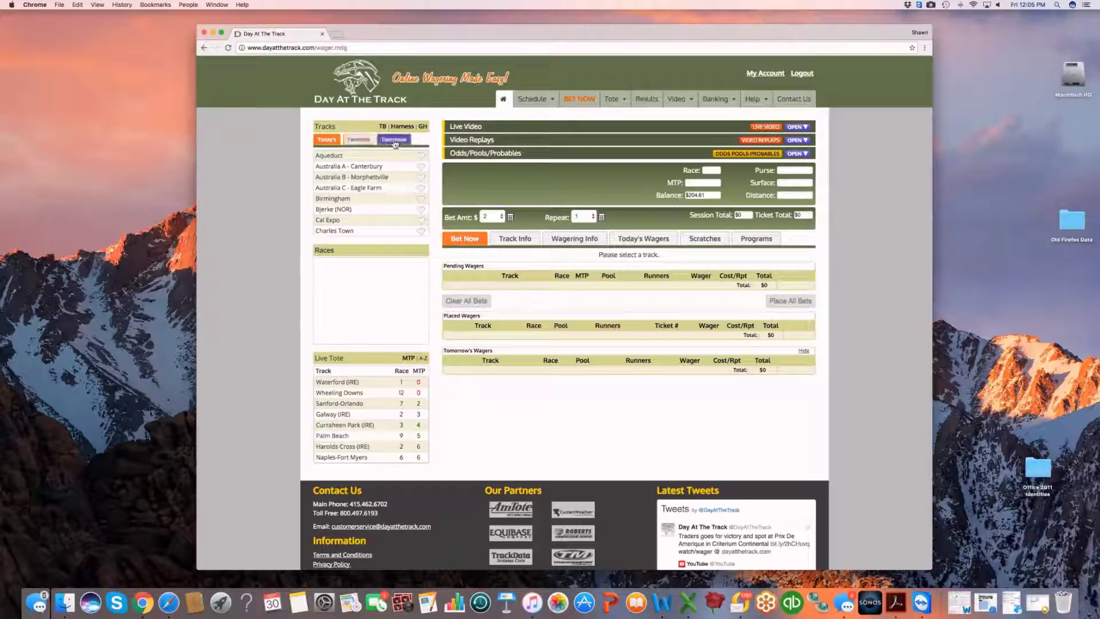
Show tomorrow's tracks and browse the list down to Palm Beach and Pompano Park
left_click(358, 139)
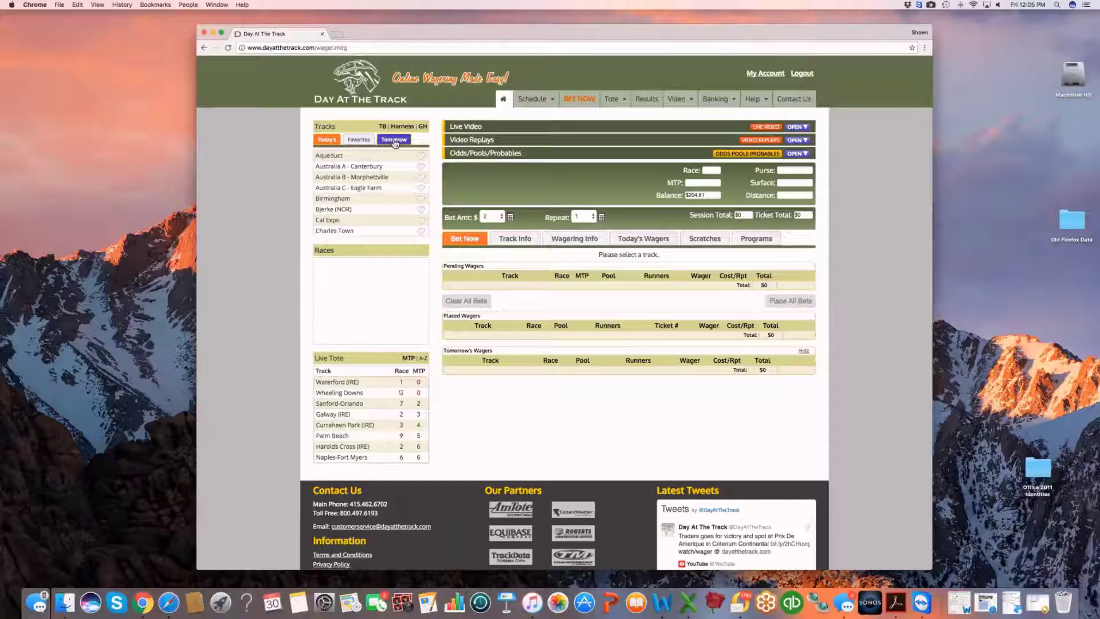
left_click(393, 139)
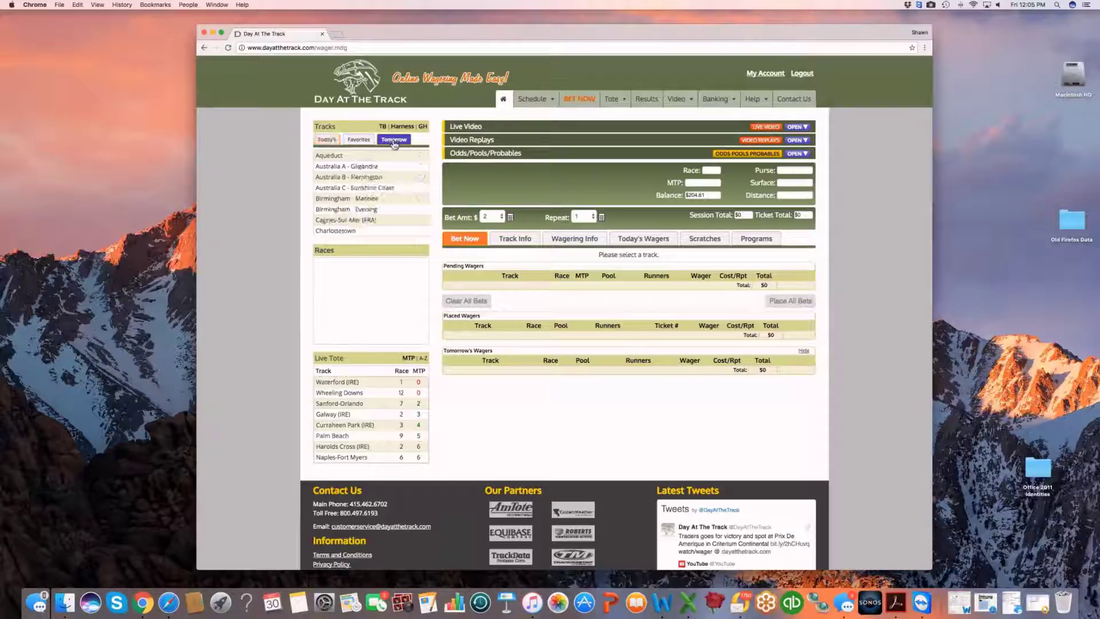
left_click(393, 139)
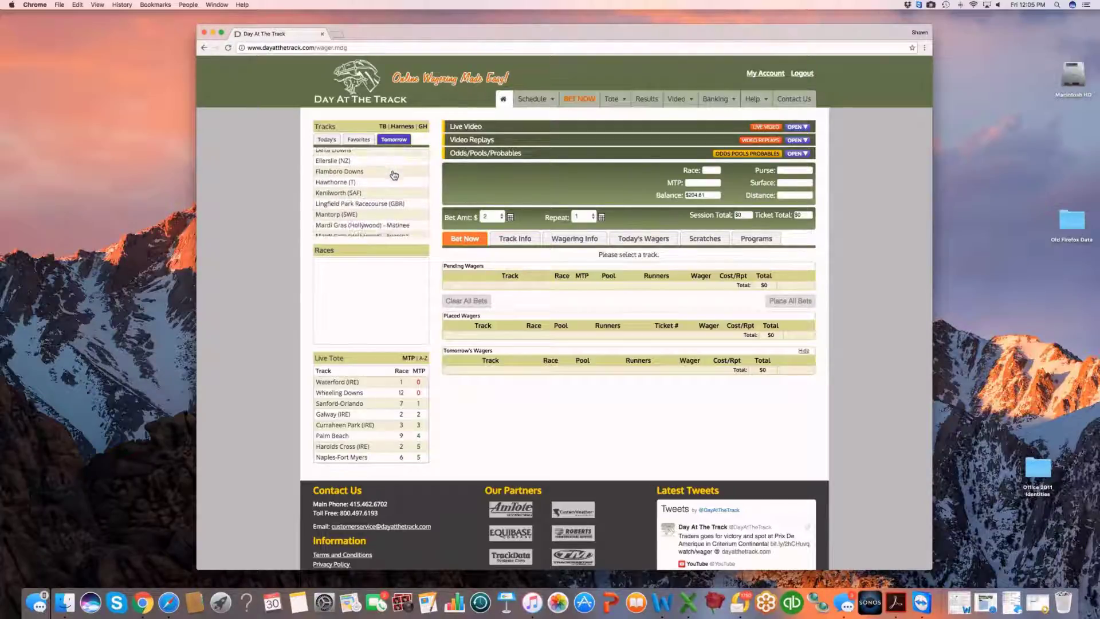
scroll("down", 3)
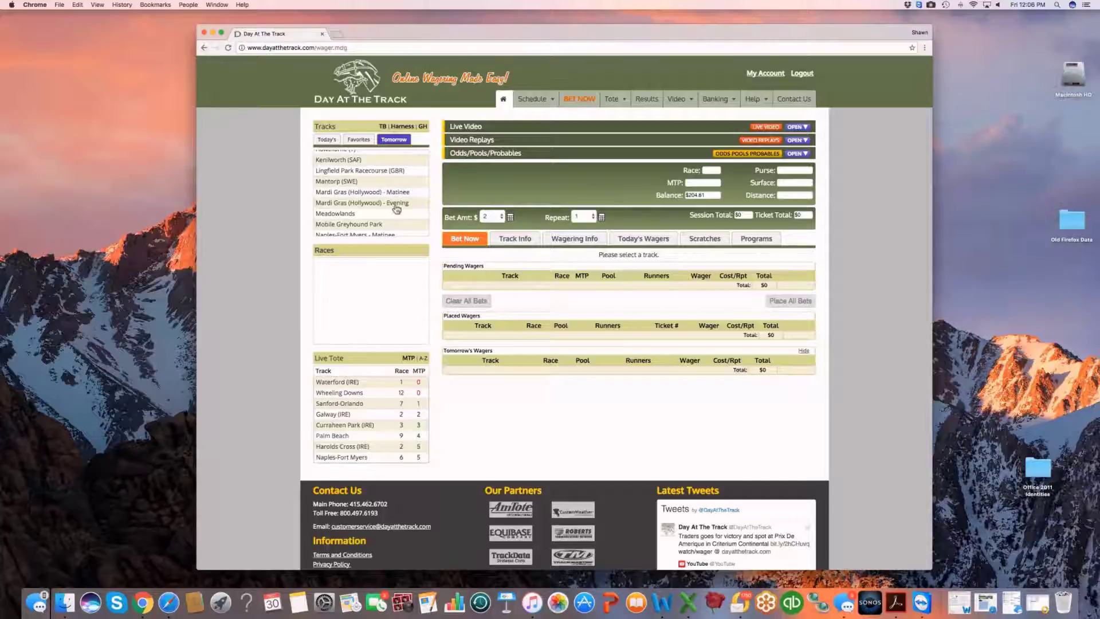
scroll("down", 3)
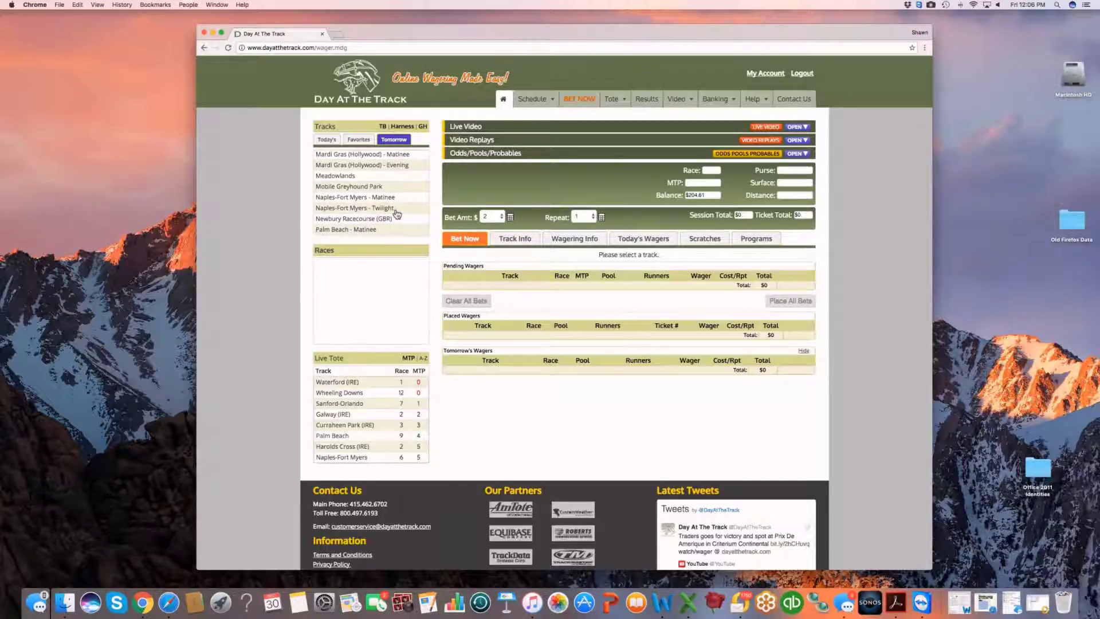
scroll("down", 3)
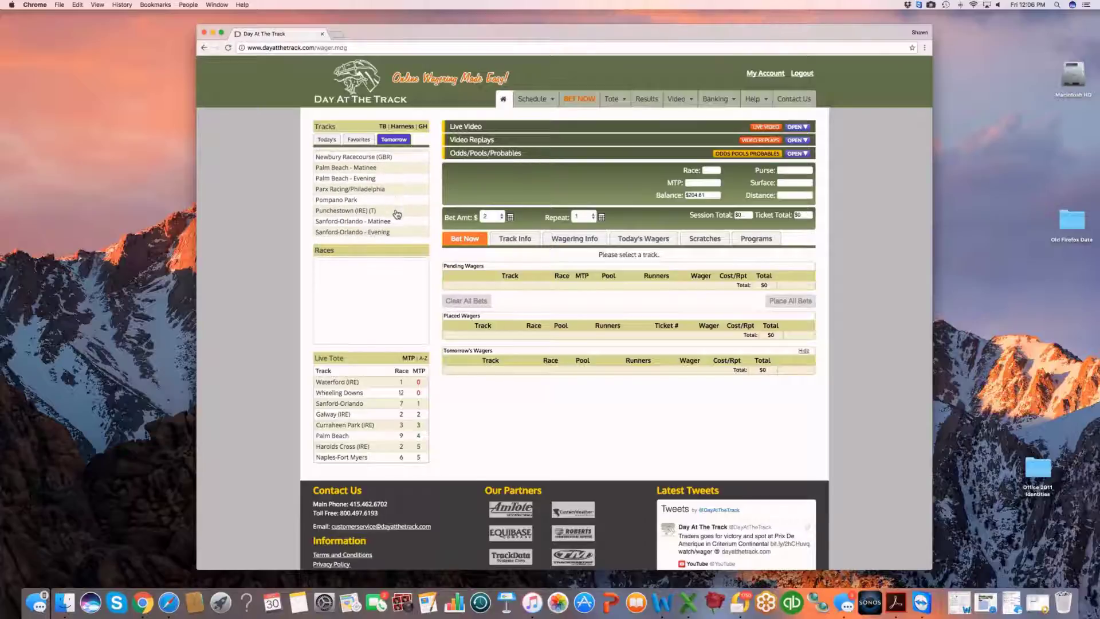
scroll("down", 3)
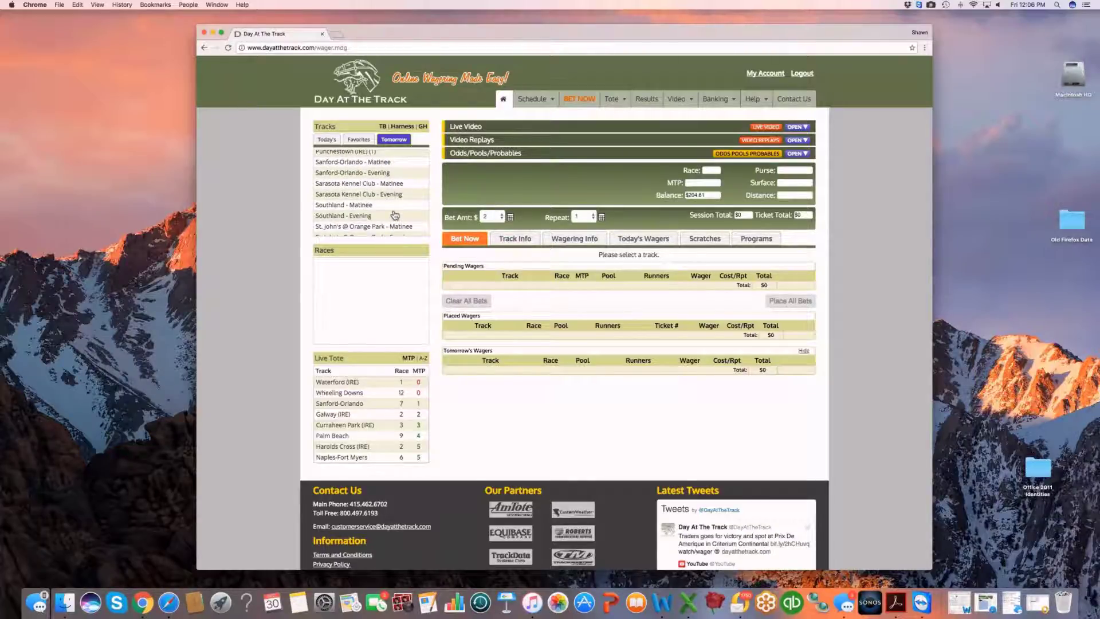
scroll("down", 3)
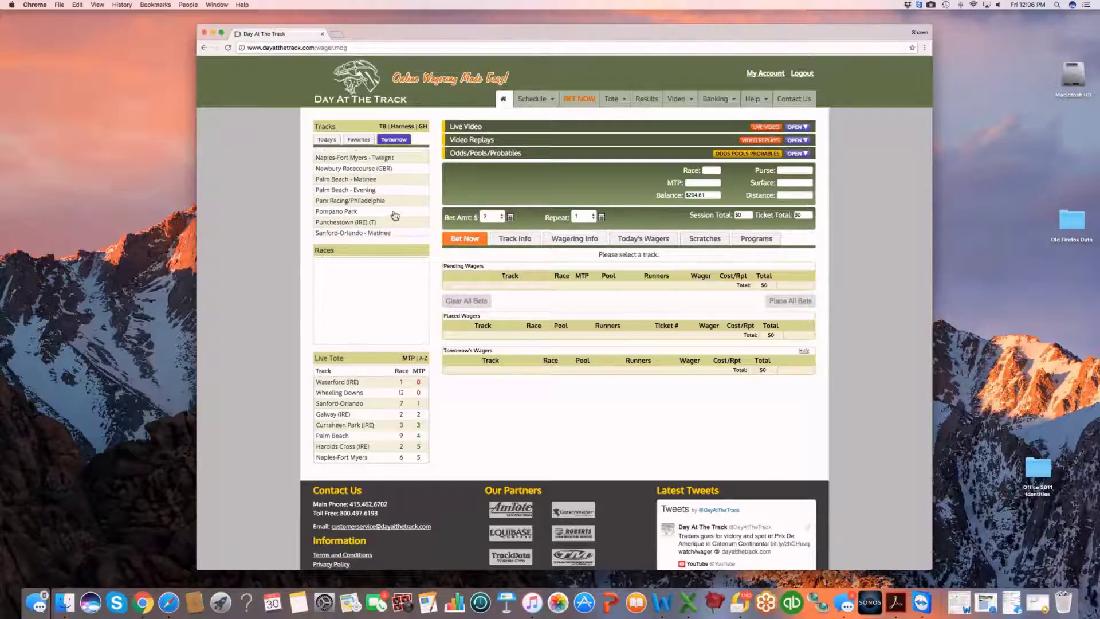
Choose Win/Place/Show for Newbury Racecourse (GBR) race 1 and queue a $2 Win on runner 1
left_click(354, 226)
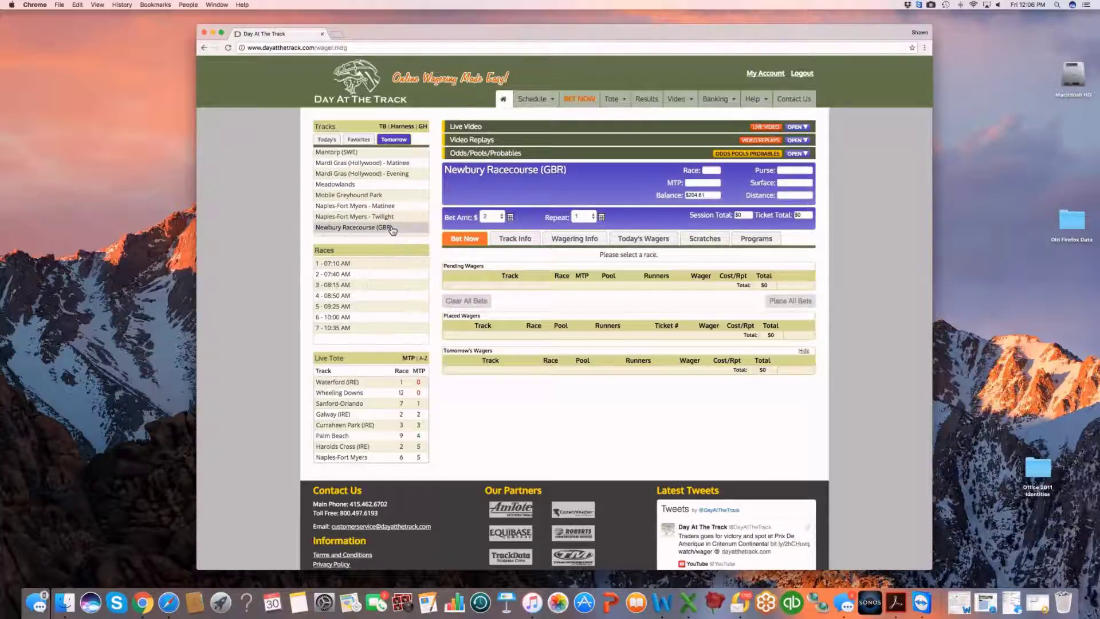
left_click(354, 227)
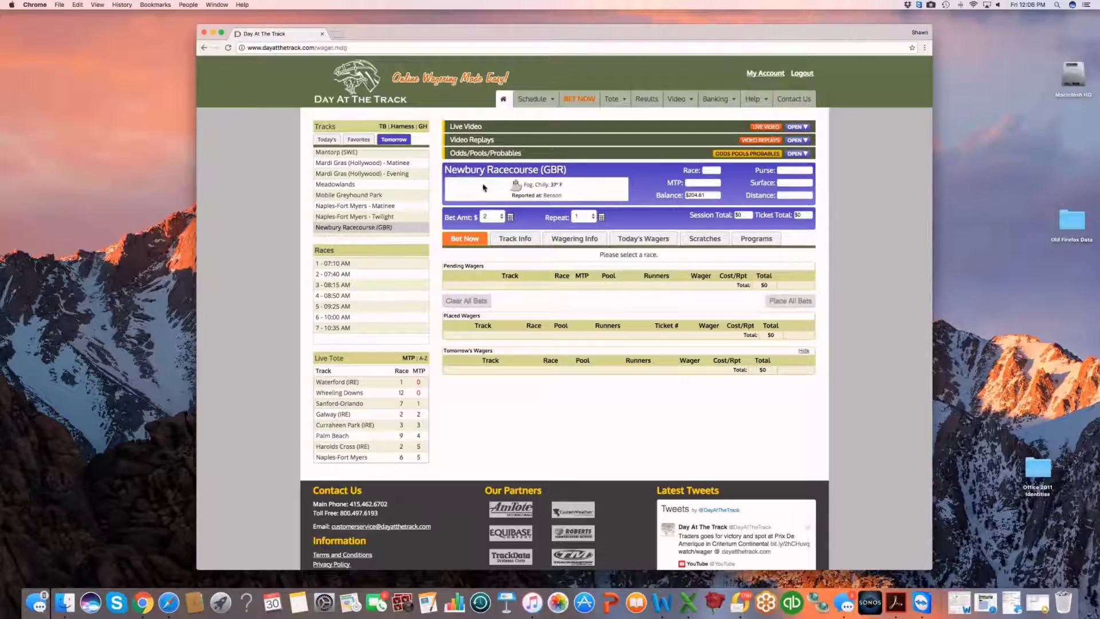
mouse_move(633, 204)
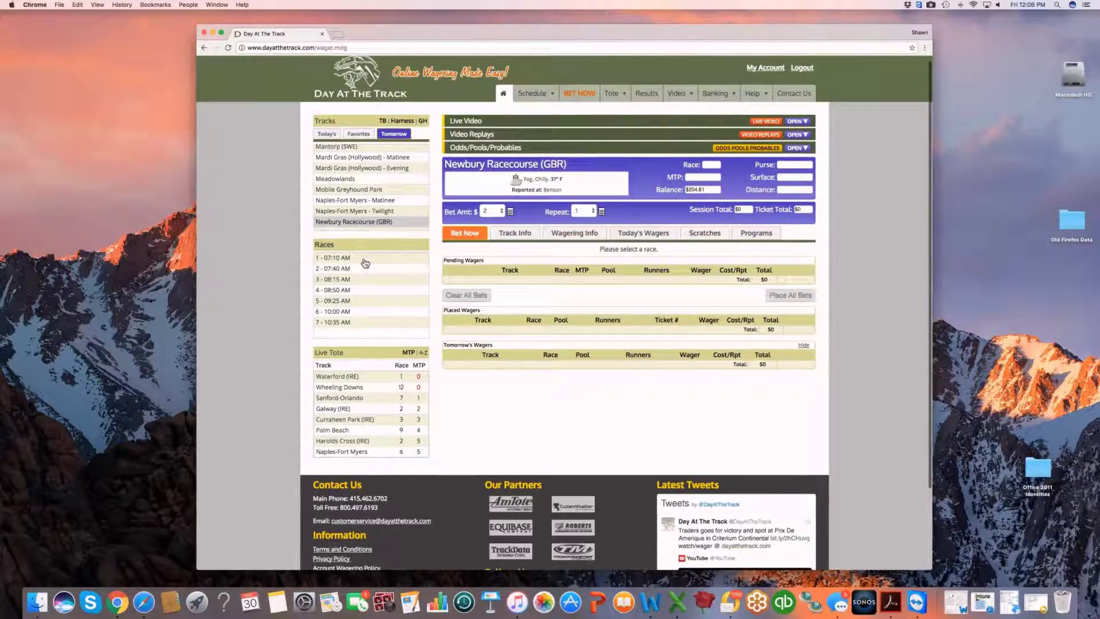
left_click(332, 258)
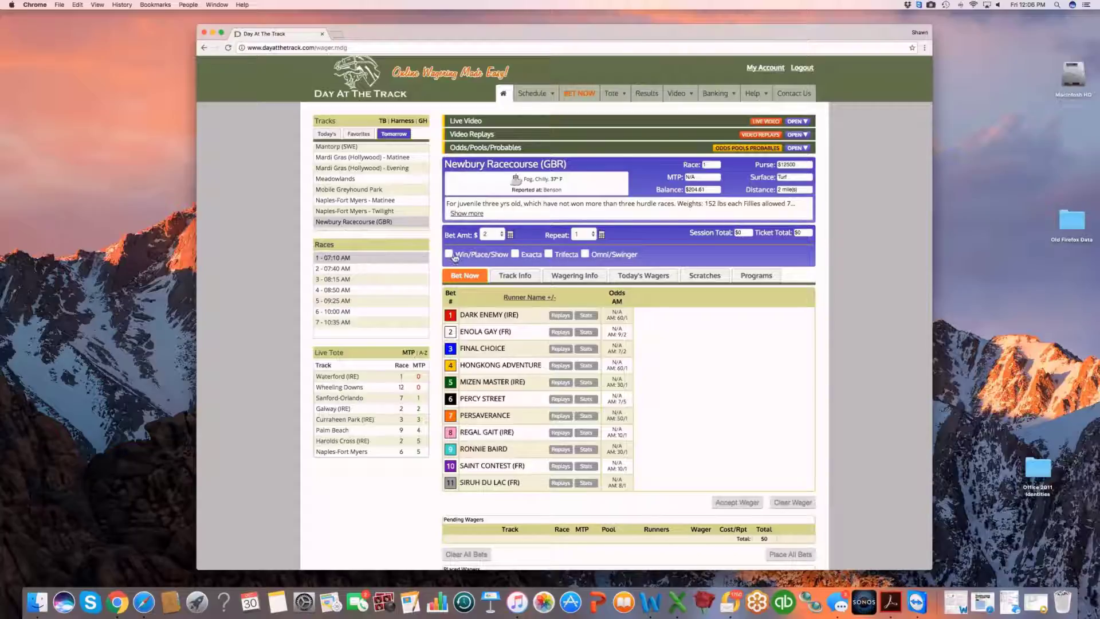
left_click(449, 254)
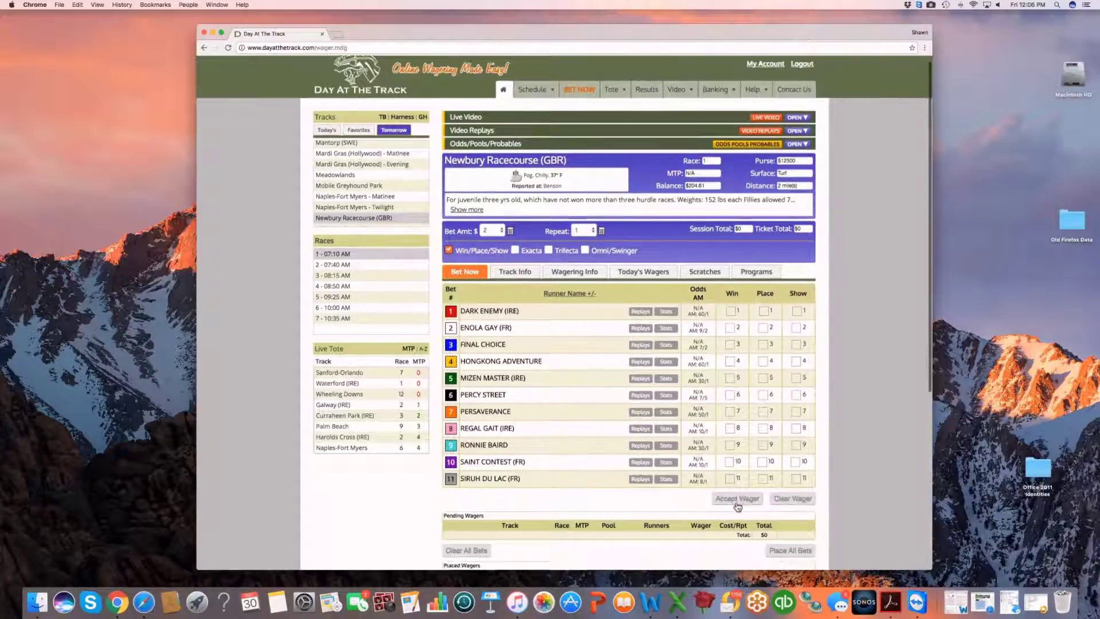
scroll("down", 3)
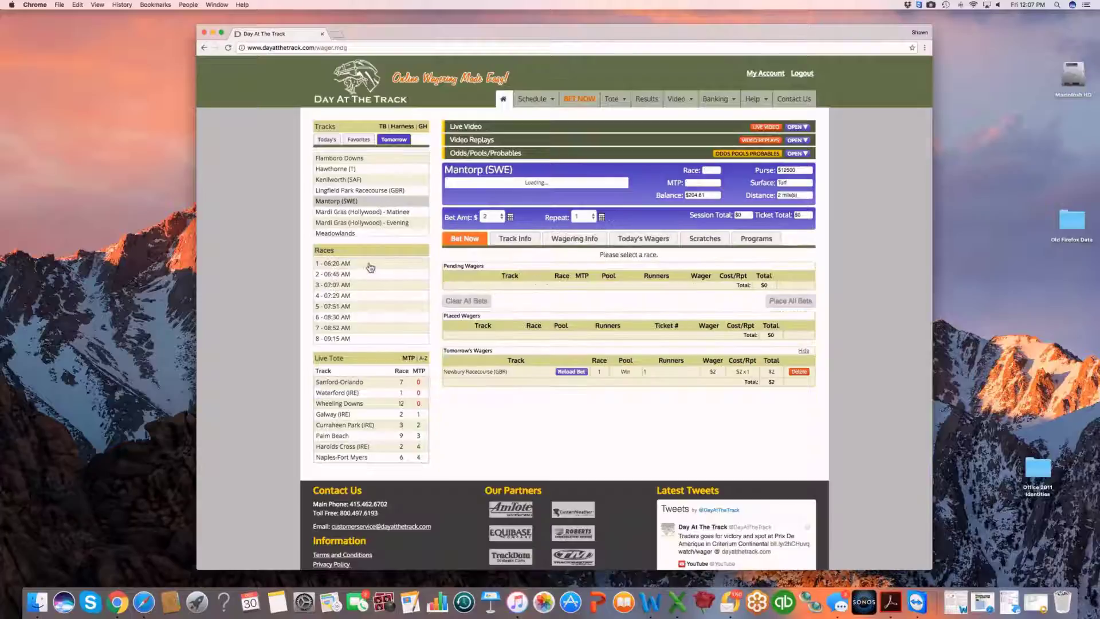
Queue a $2 Quinella on runners 1/2 in Mantorp (SWE) race 1, then hide and reshow Tomorrow's Wagers
left_click(755, 280)
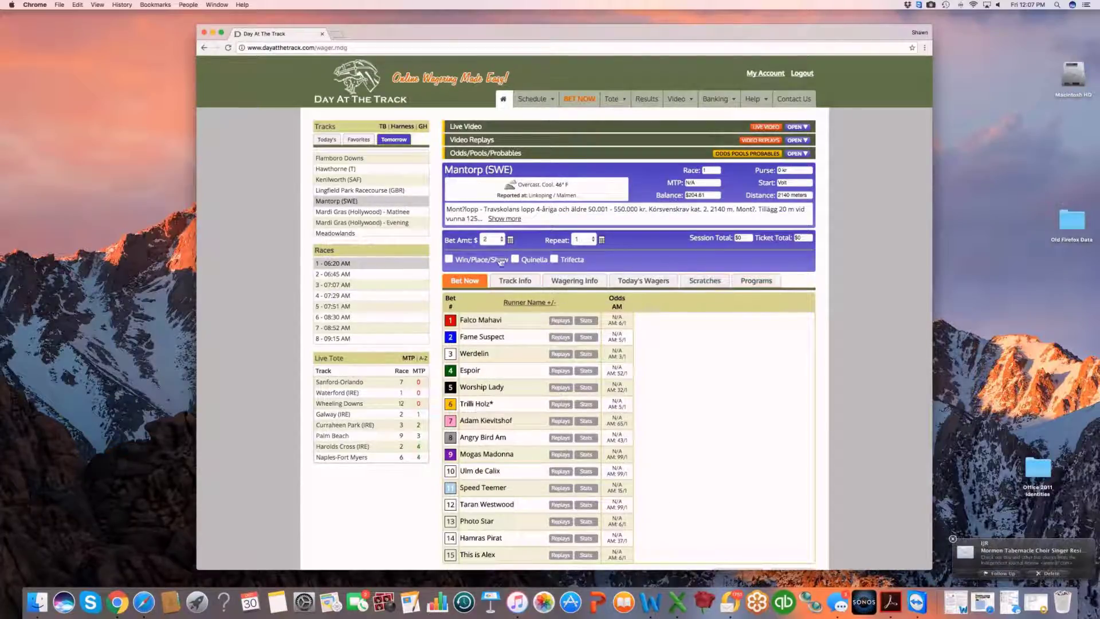
left_click(514, 259)
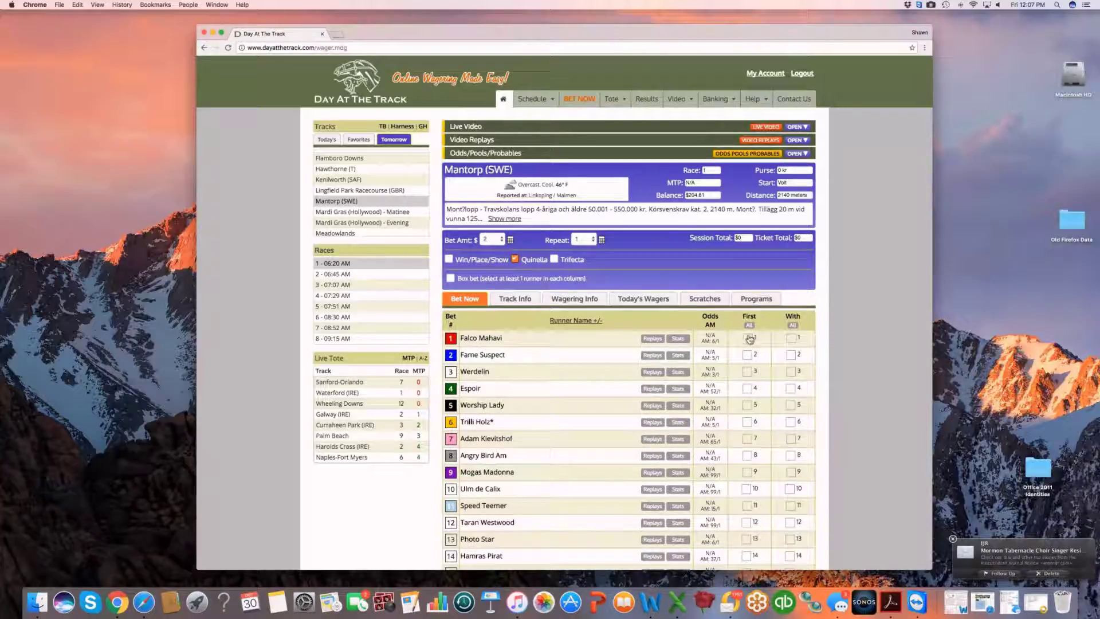
scroll("down", 3)
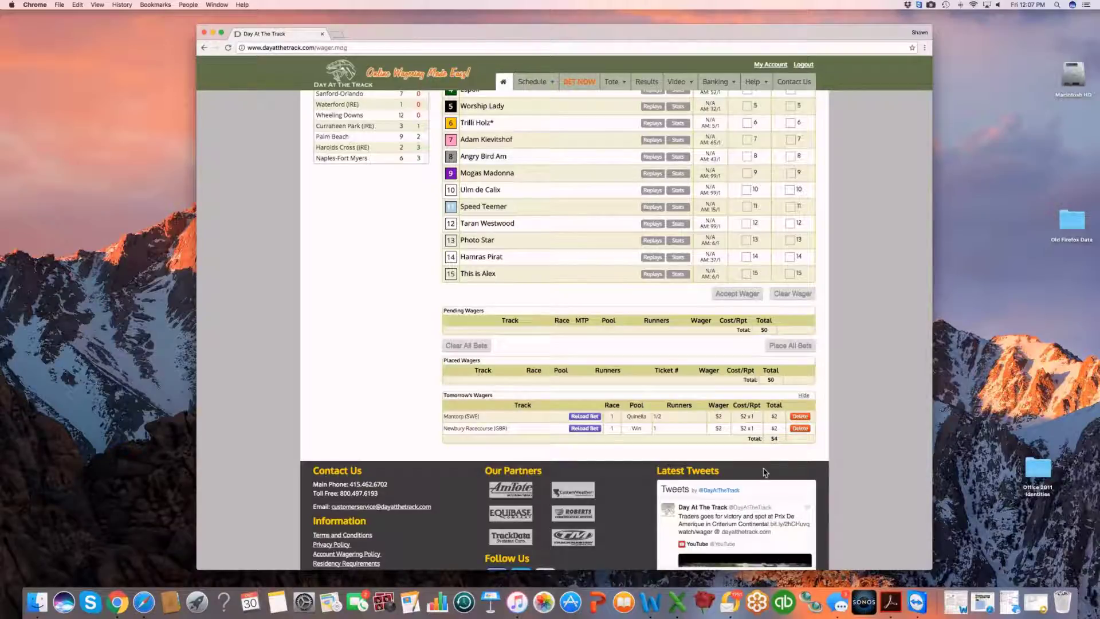
left_click(803, 395)
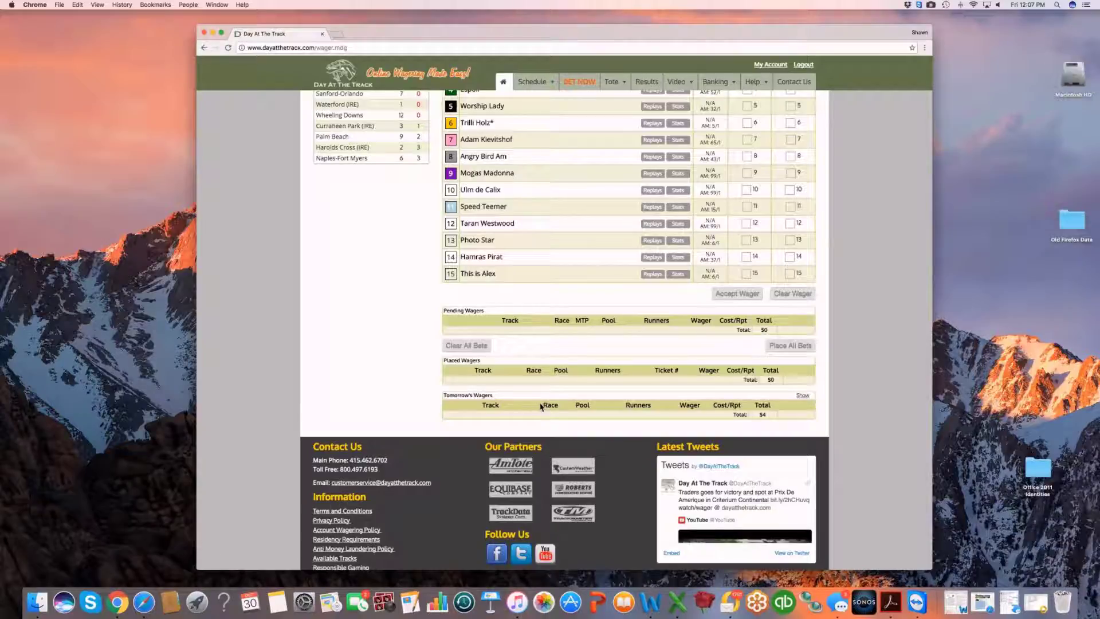
mouse_move(786, 410)
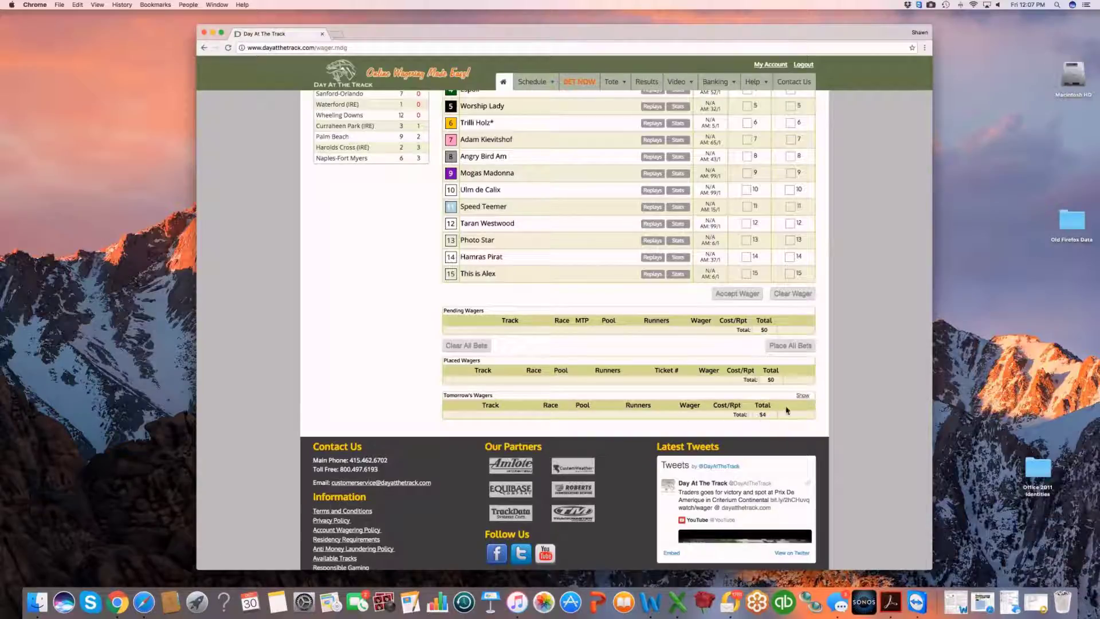
left_click(801, 395)
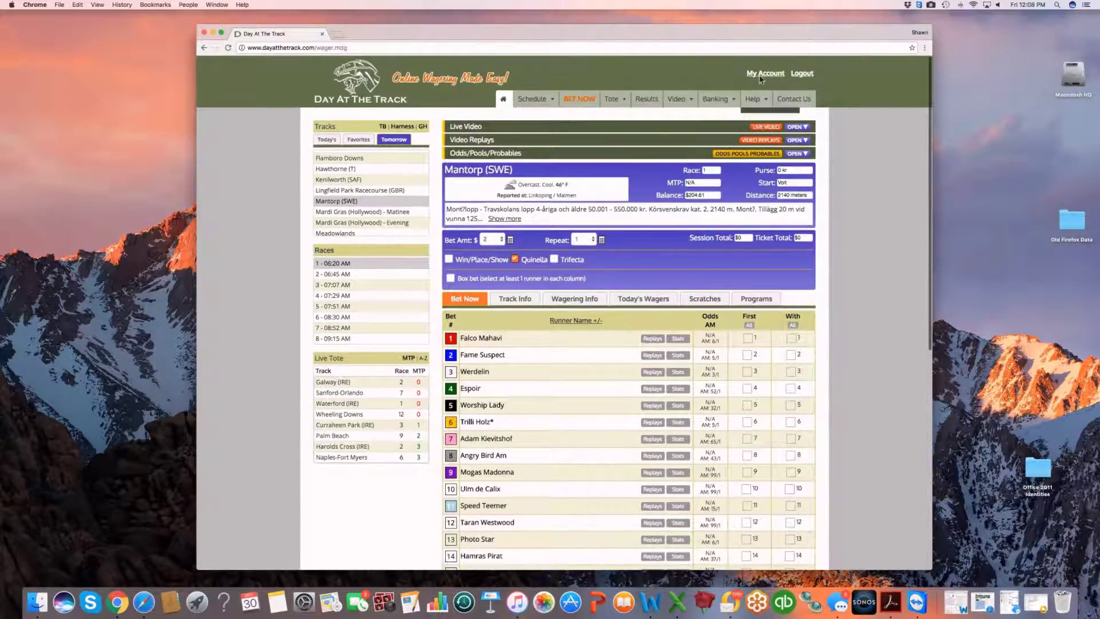
Run the My Account bet history report for Tomorrow showing both $2 wagers, then return to betting
left_click(764, 74)
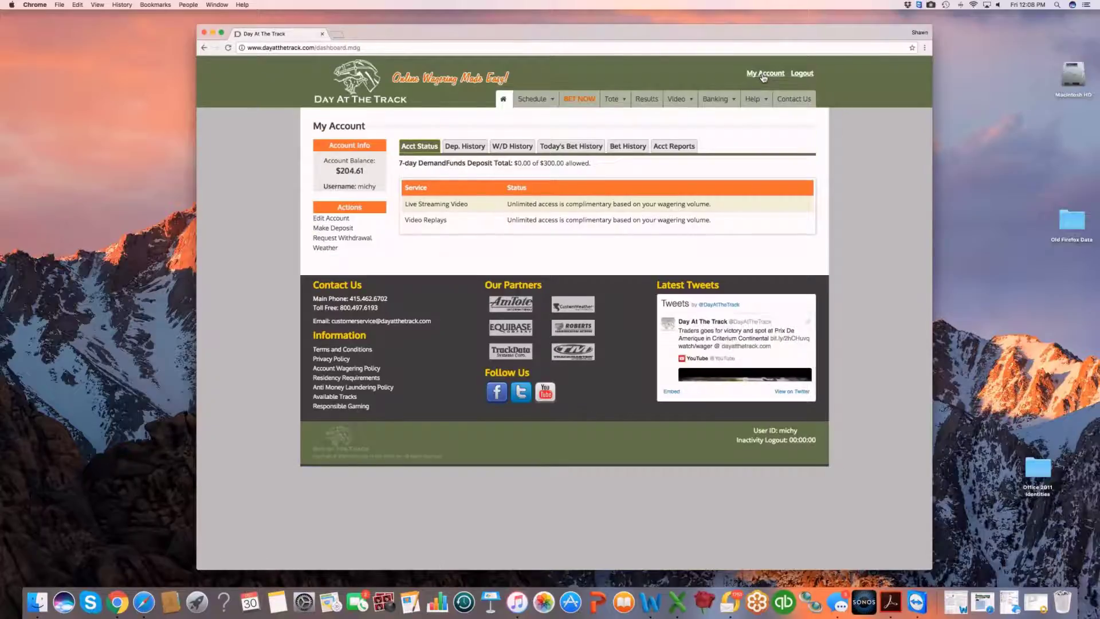
left_click(626, 146)
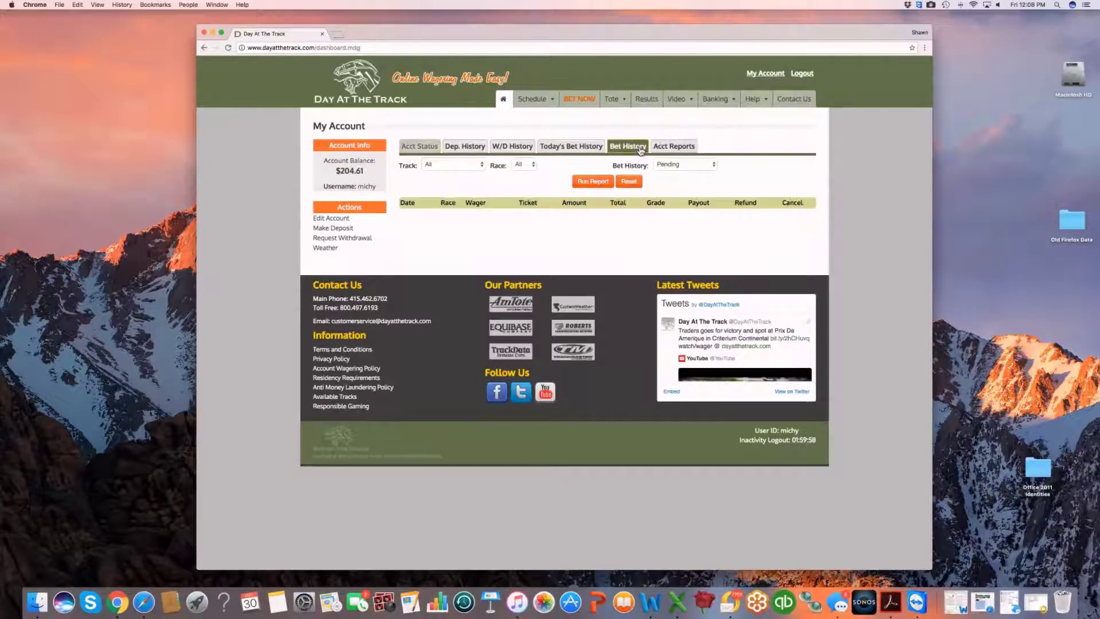
left_click(684, 164)
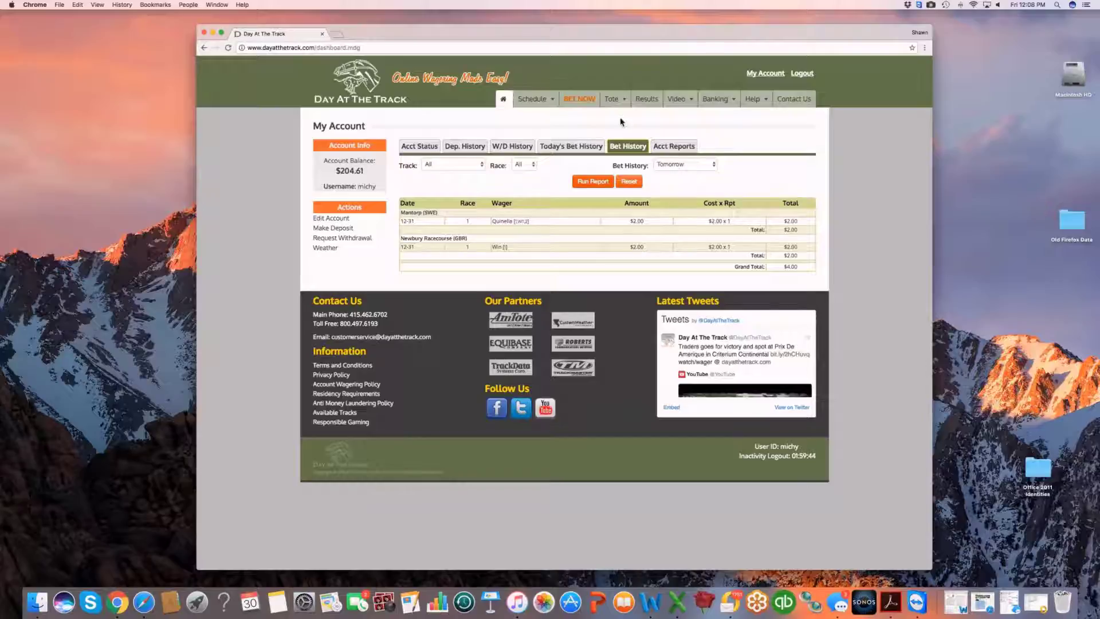
left_click(578, 99)
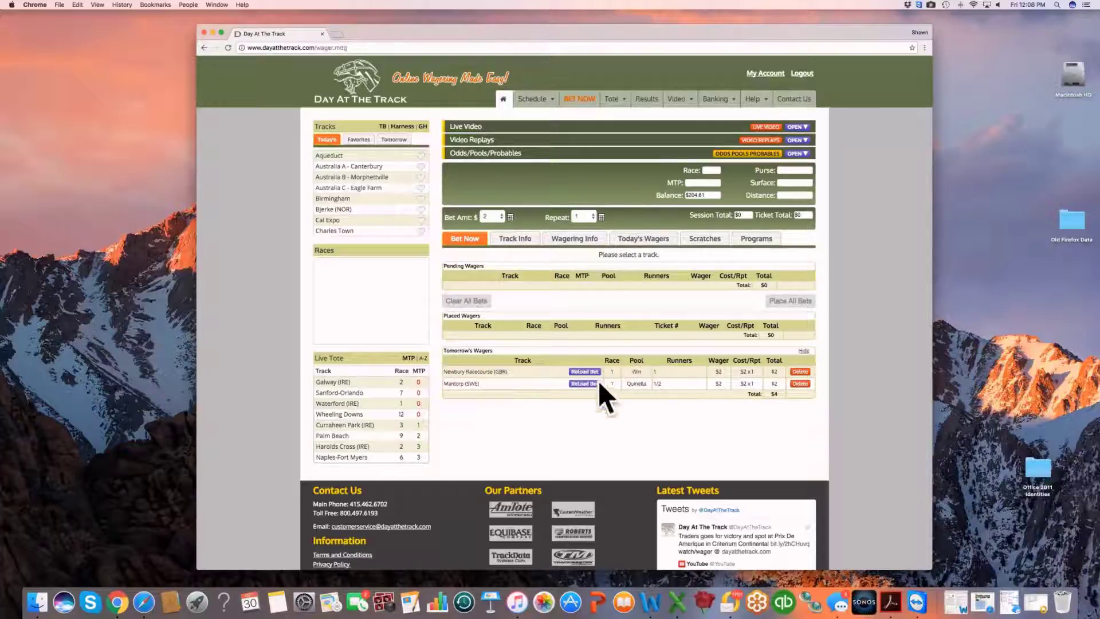
mouse_move(800, 360)
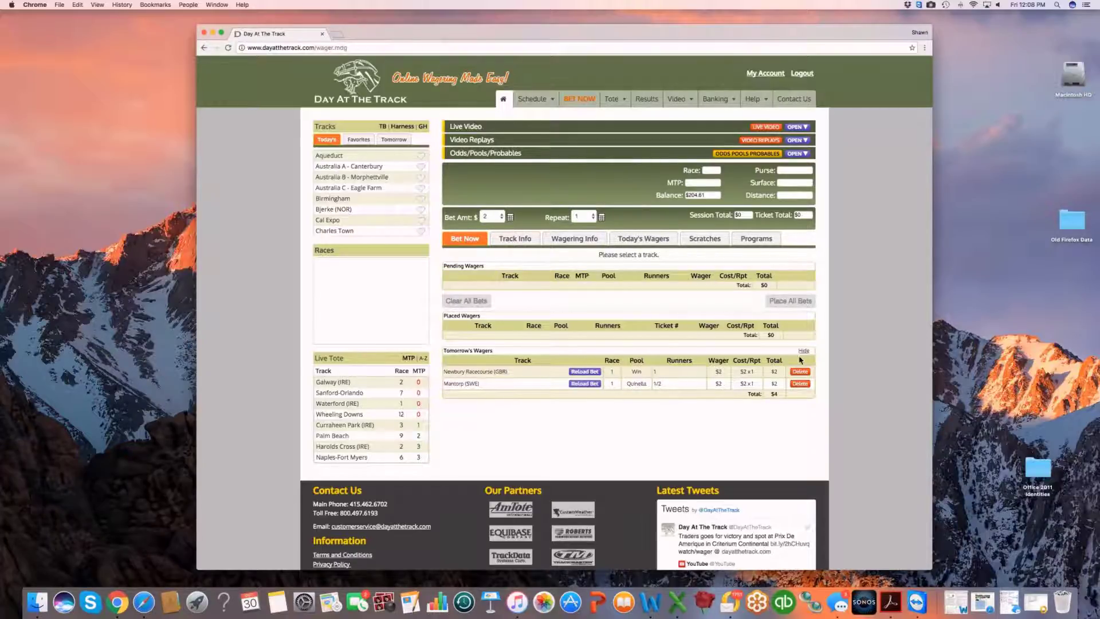
left_click(803, 351)
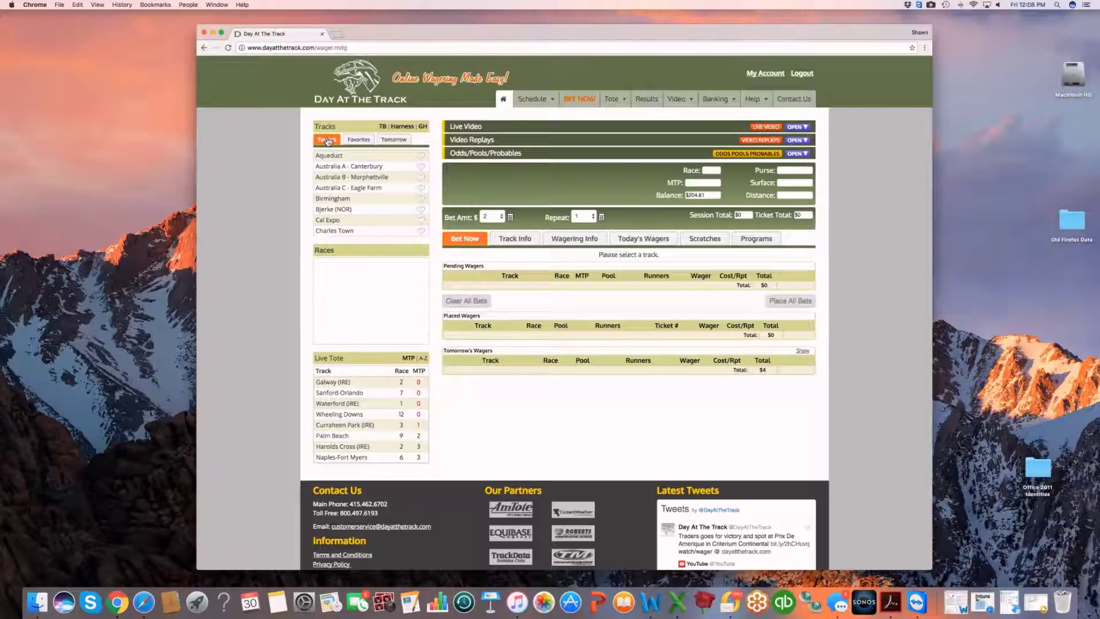
left_click(332, 199)
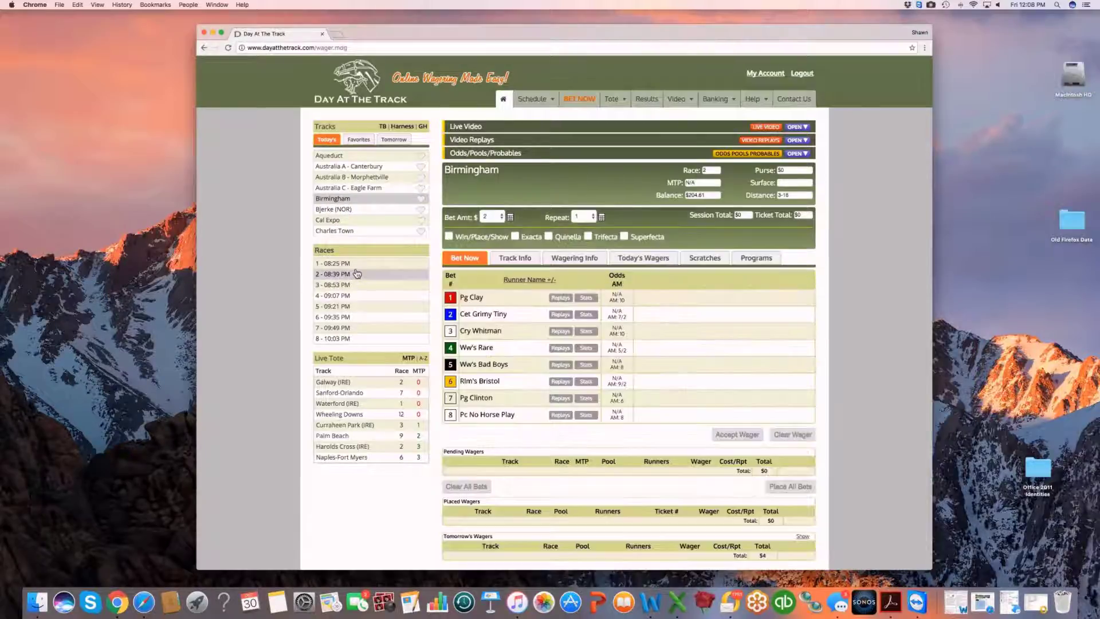
left_click(448, 236)
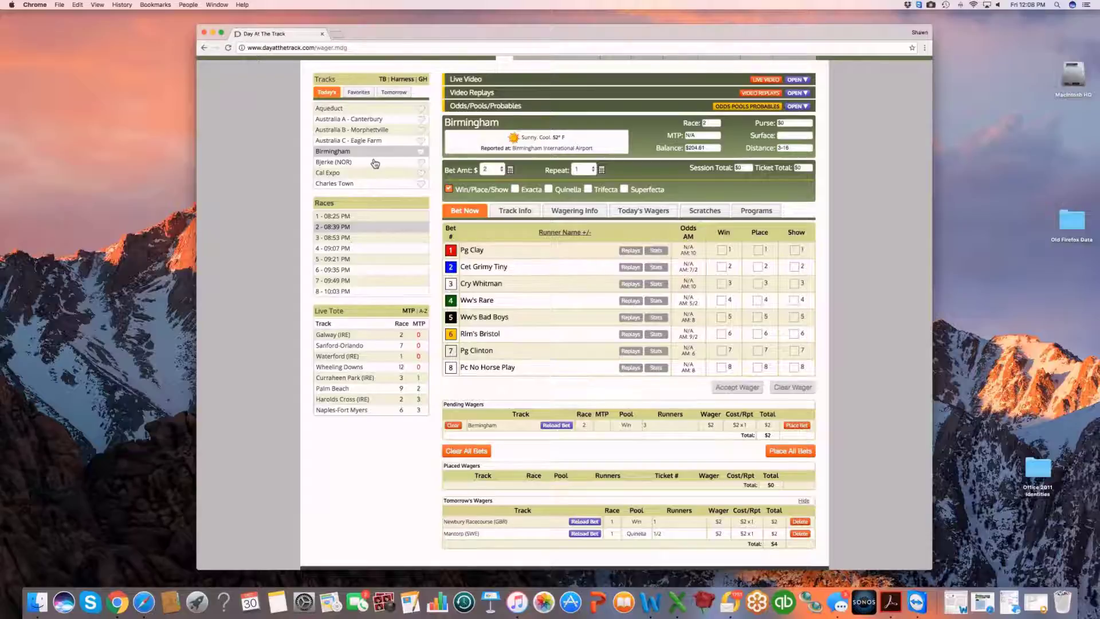
left_click(333, 161)
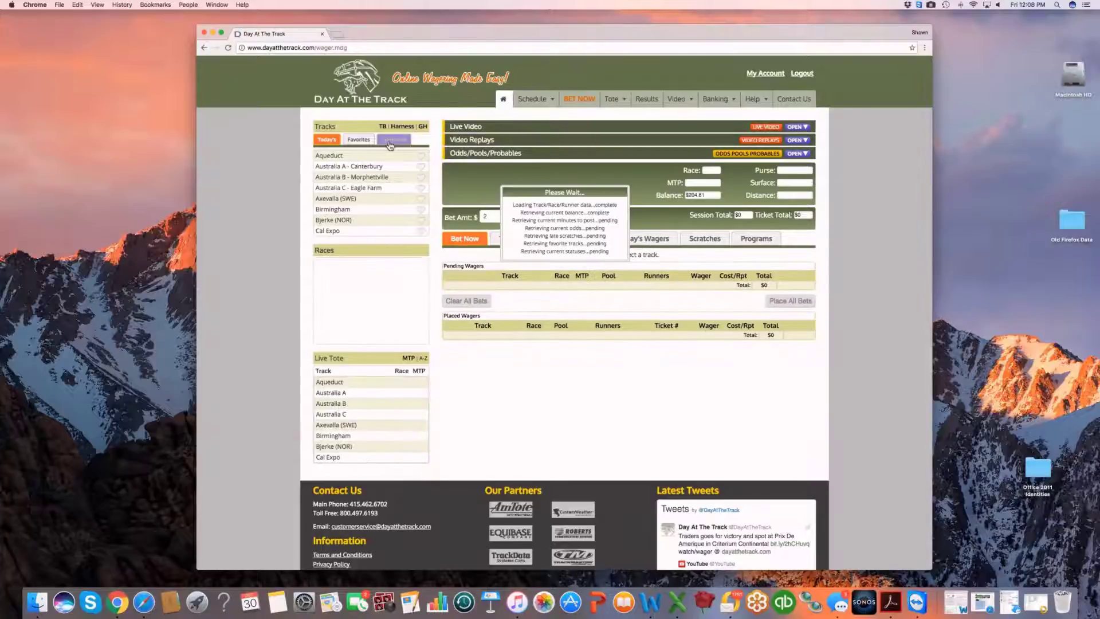
Download the free Cagnes-Sur-Mer (FRA) race program PDF from tomorrow's Programs tab
left_click(393, 139)
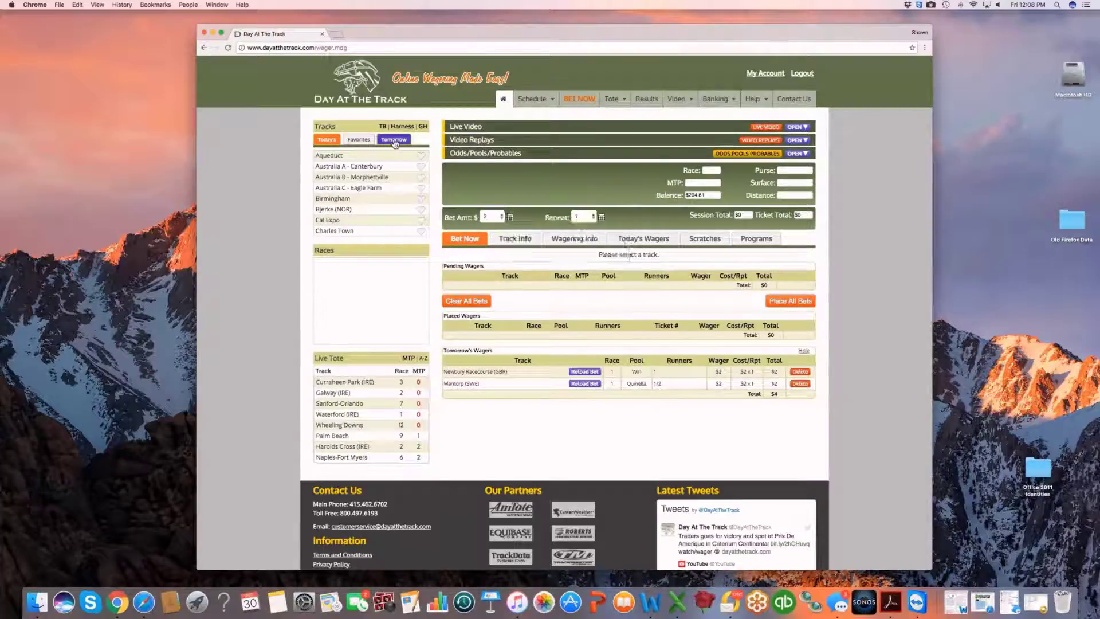
left_click(345, 220)
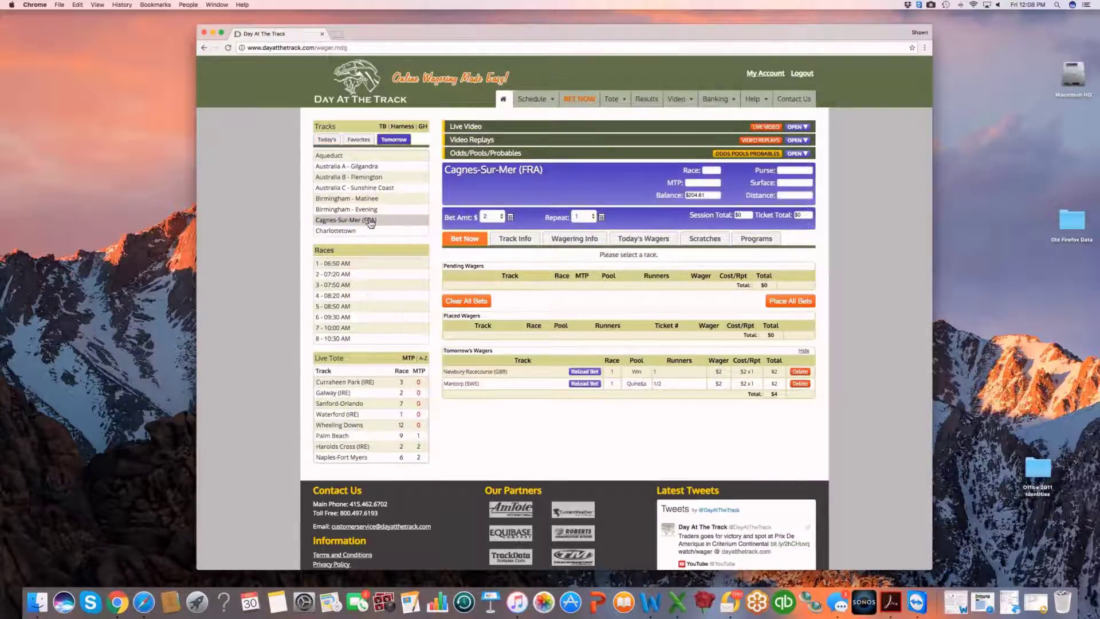
left_click(345, 220)
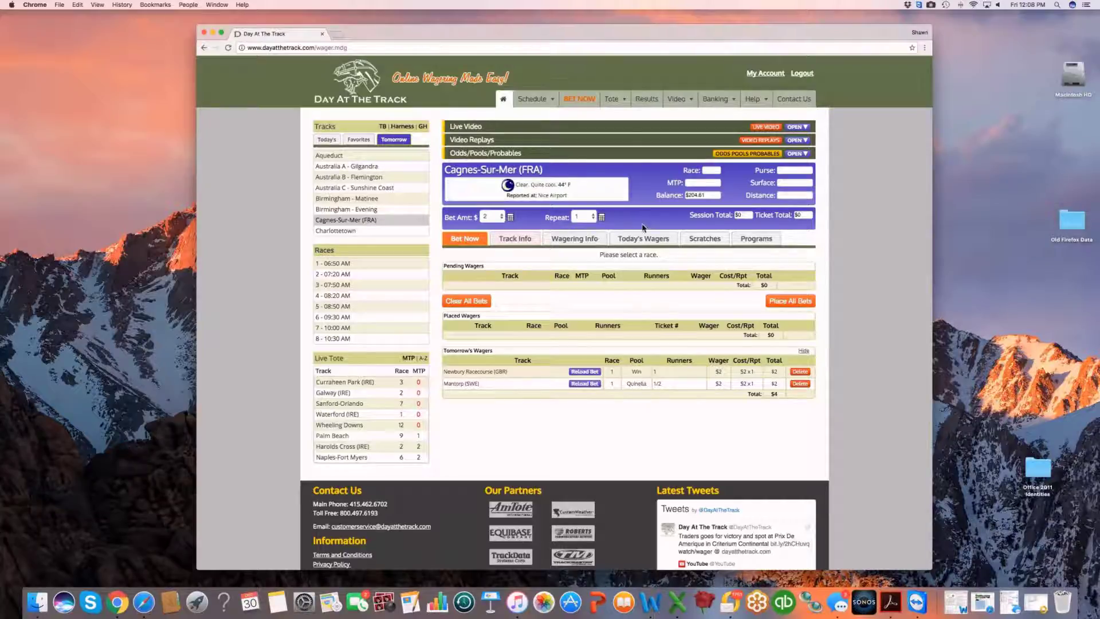
left_click(755, 238)
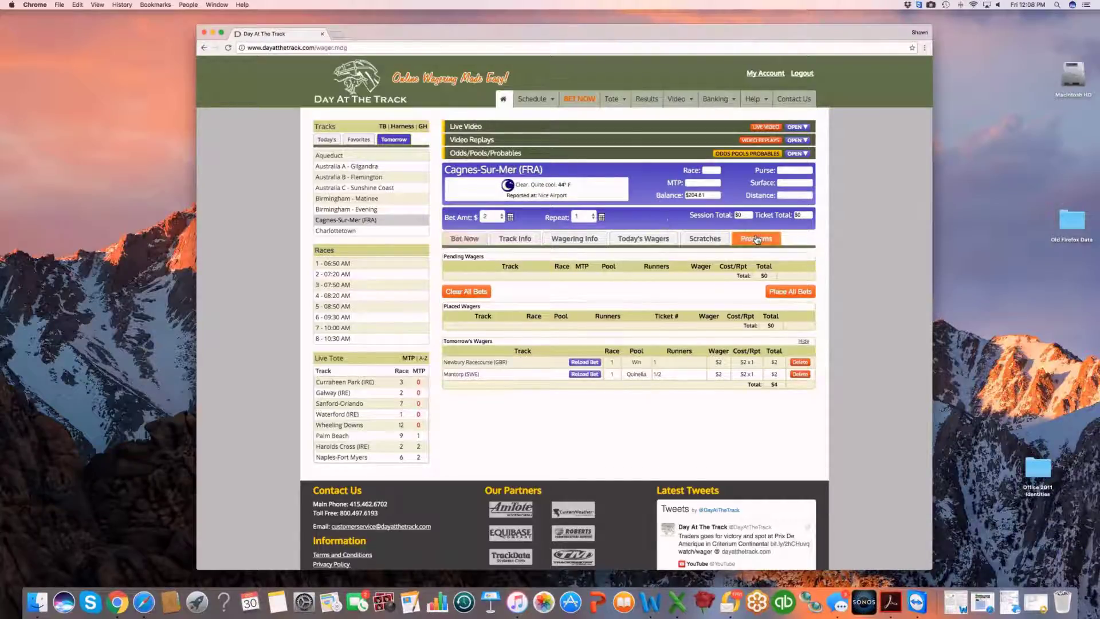
left_click(755, 239)
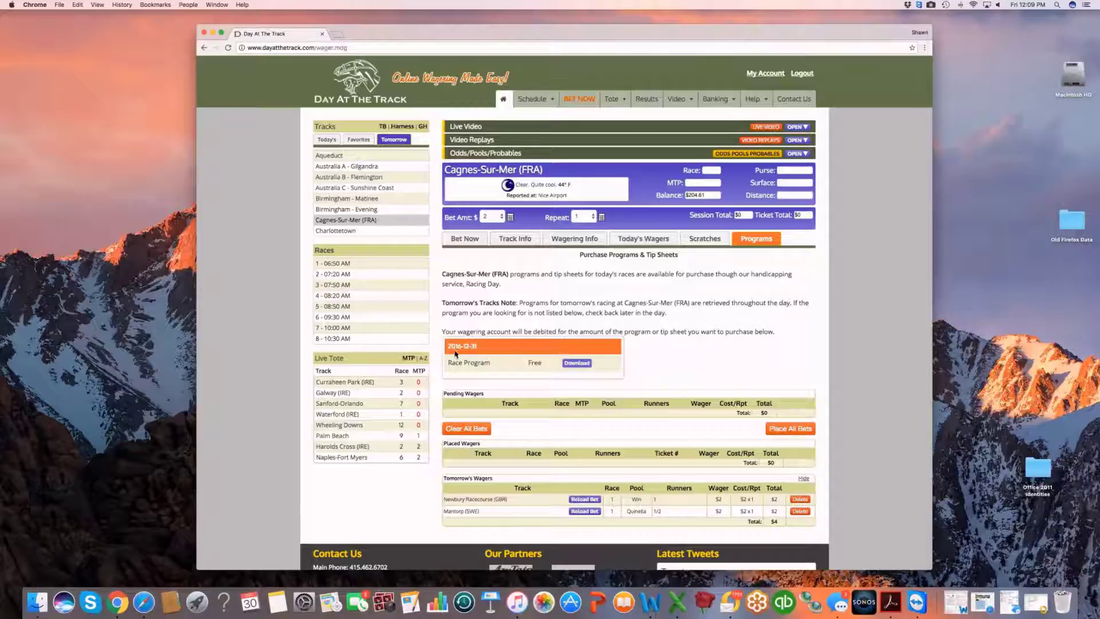
mouse_move(512, 357)
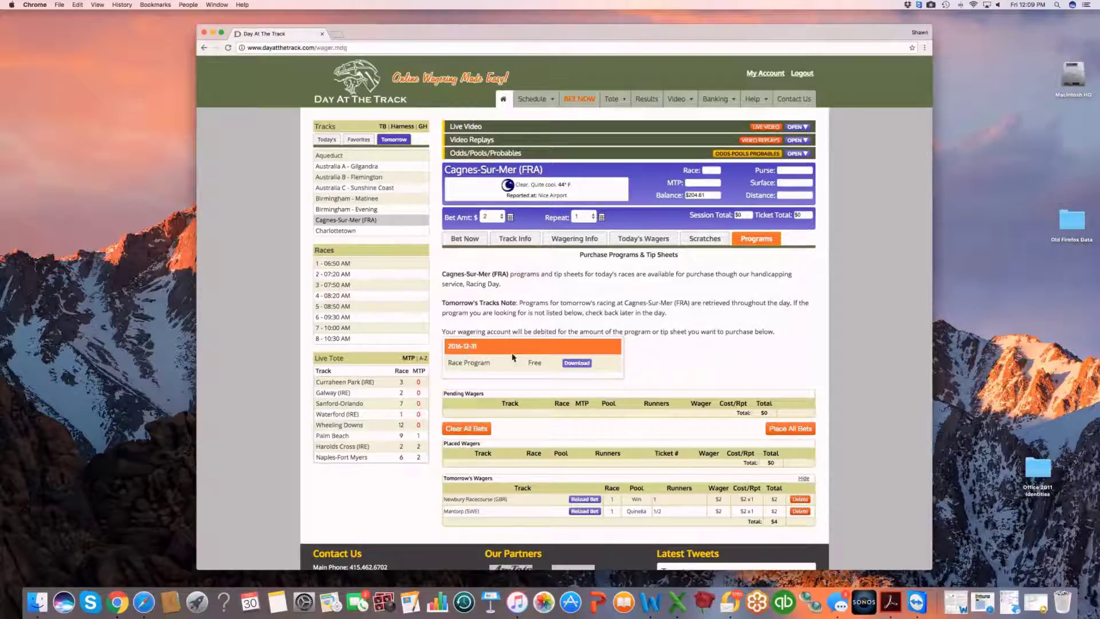
left_click(577, 363)
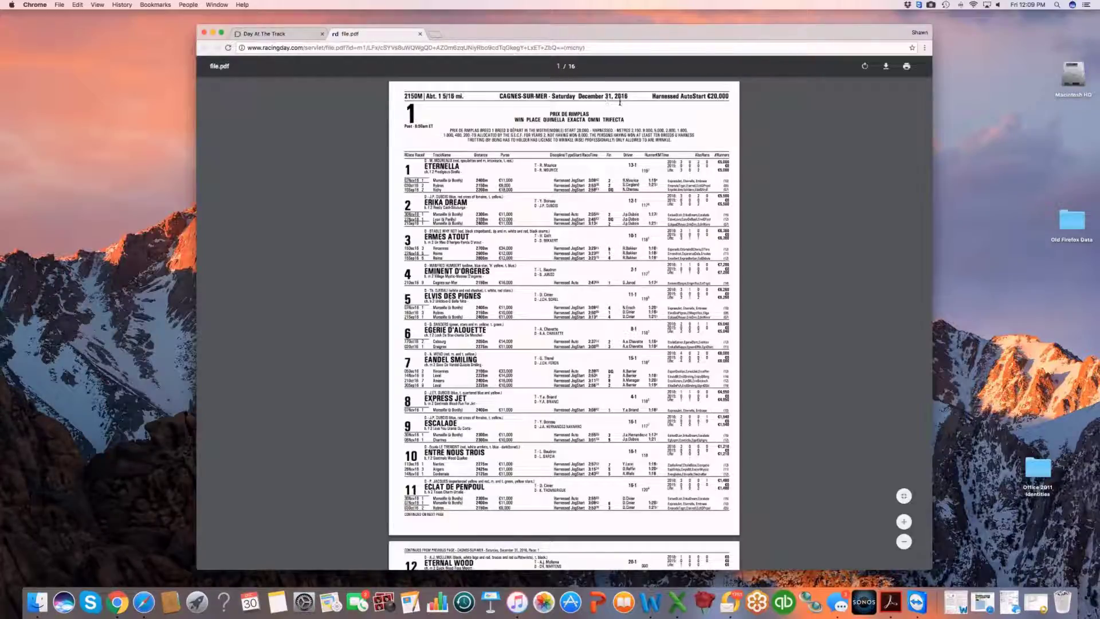
Return to the betting site and switch the track list back to today's meetings
left_click(267, 34)
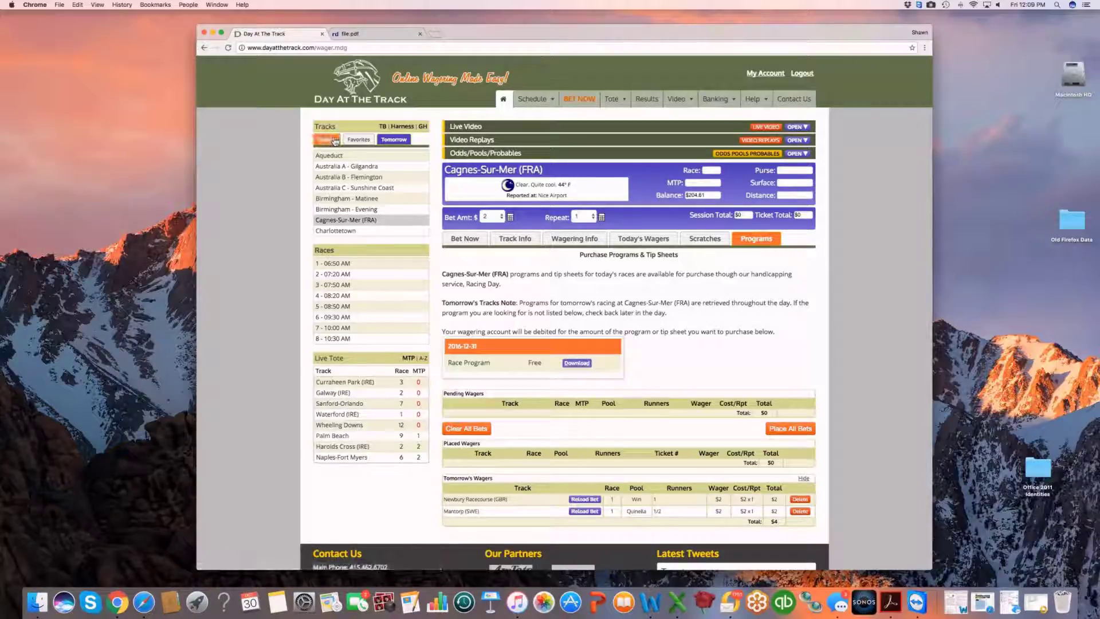
left_click(326, 140)
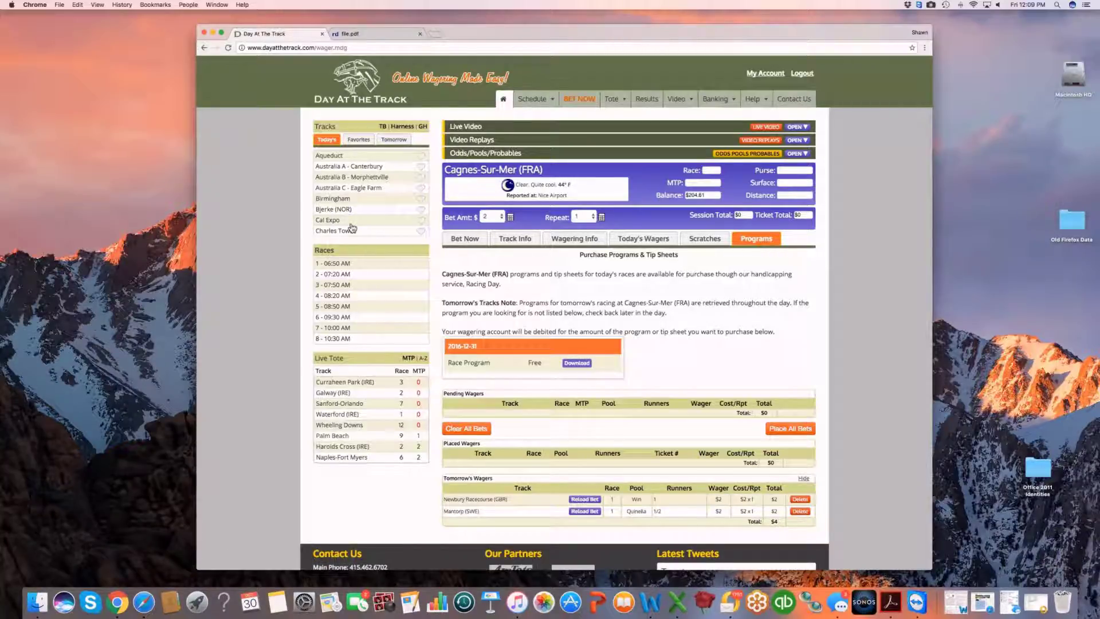